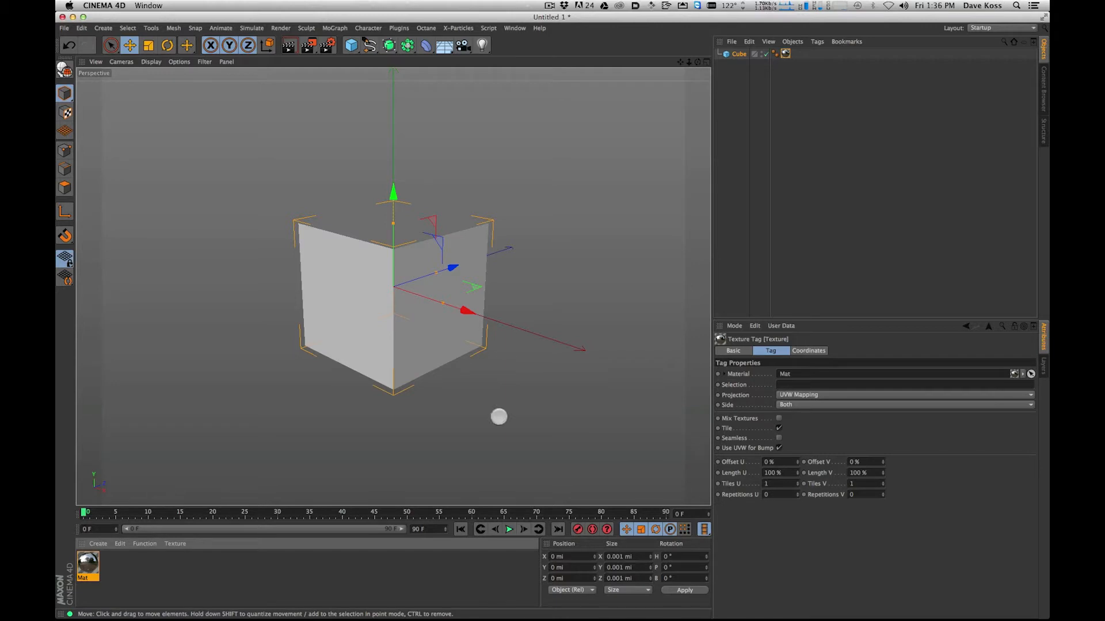
- Add a Sky object and search the Content Browser presets for 'hdr'
{"action": "left_click", "coordinate": [444, 45]}
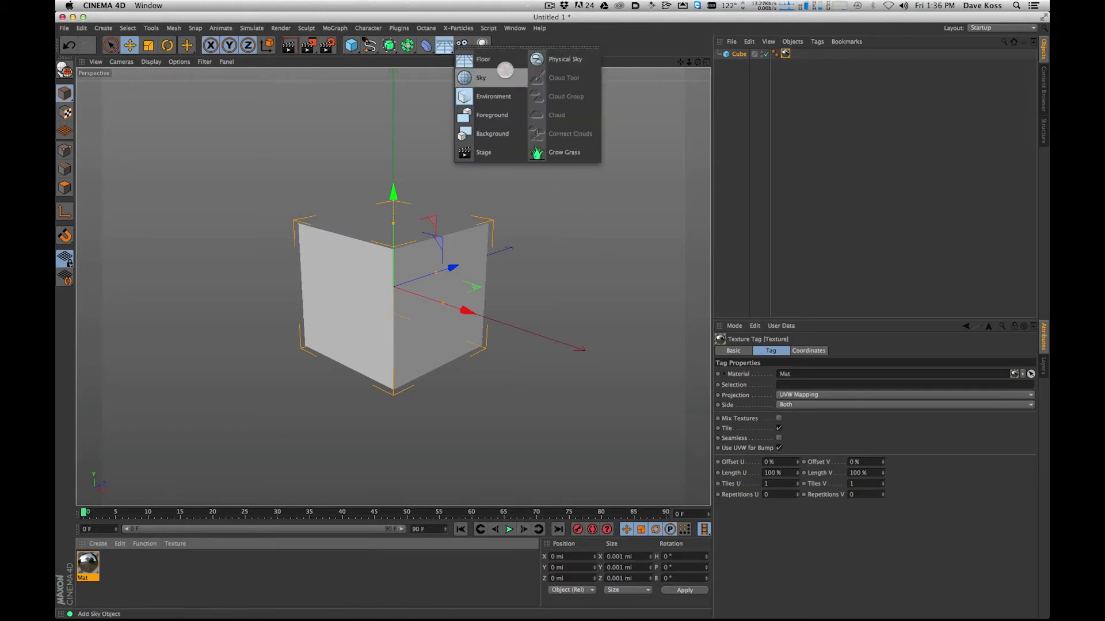
{"action": "left_click", "coordinate": [481, 77]}
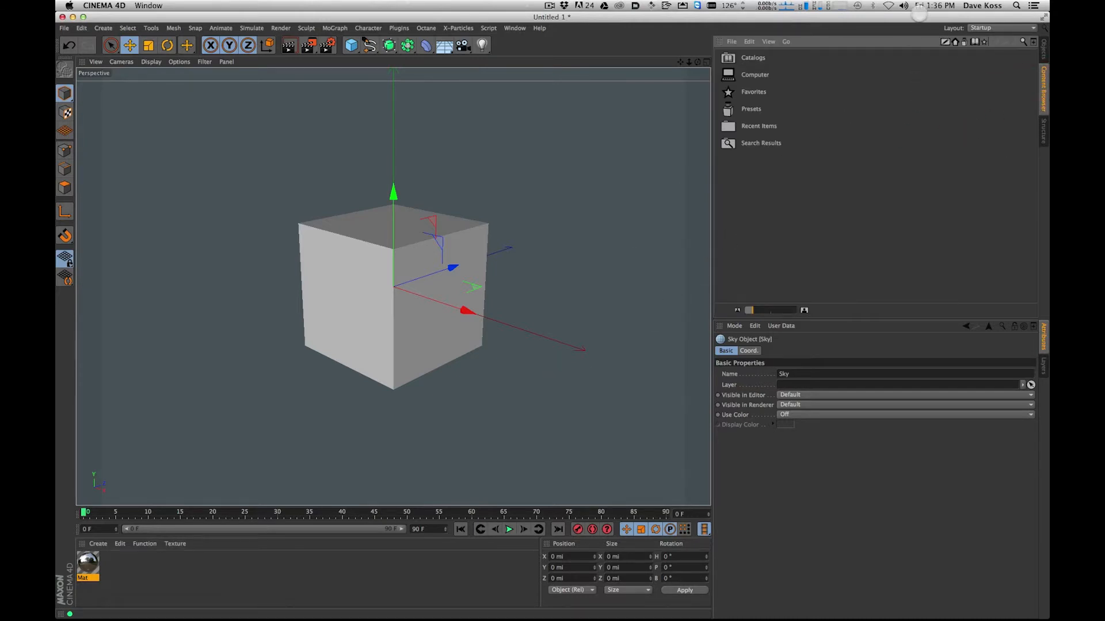
{"action": "left_click", "coordinate": [751, 109]}
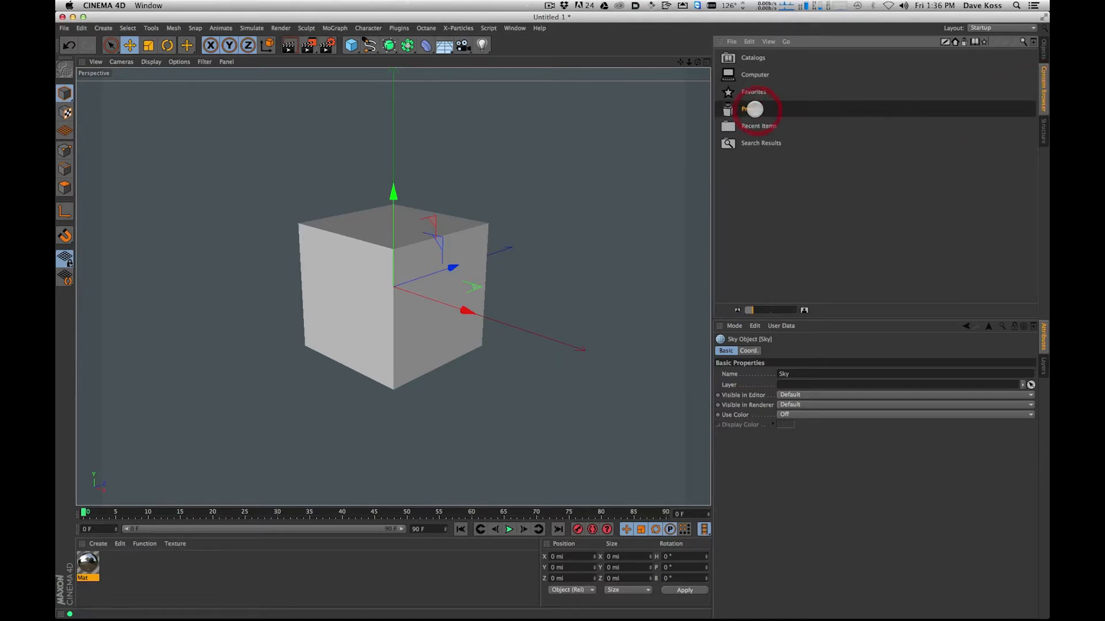
{"action": "left_click", "coordinate": [754, 109]}
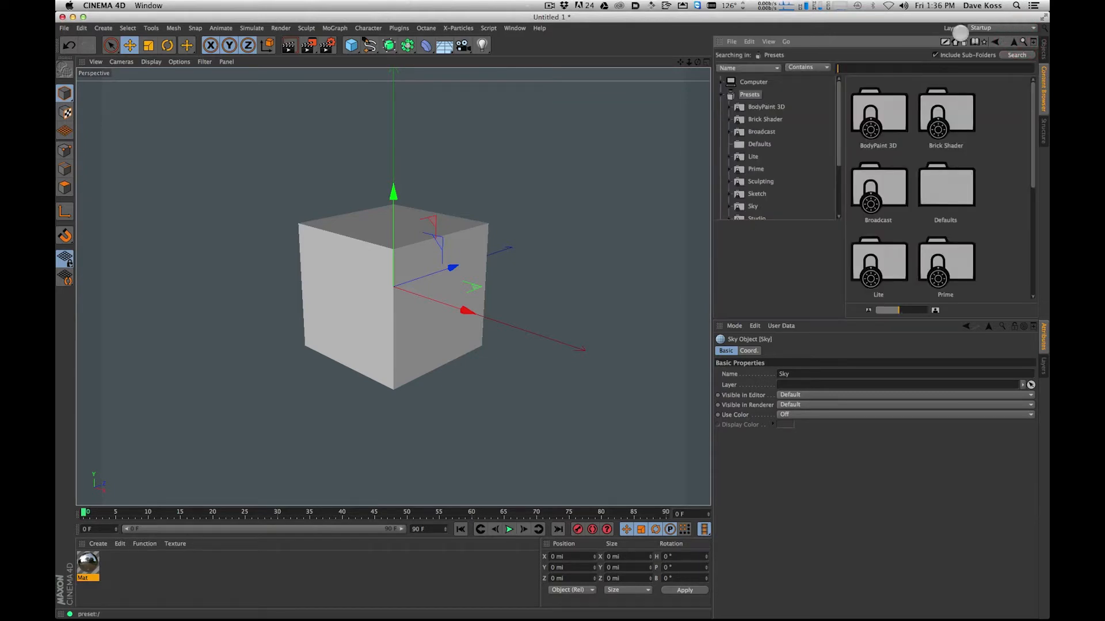
{"action": "type", "text": "hdri"}
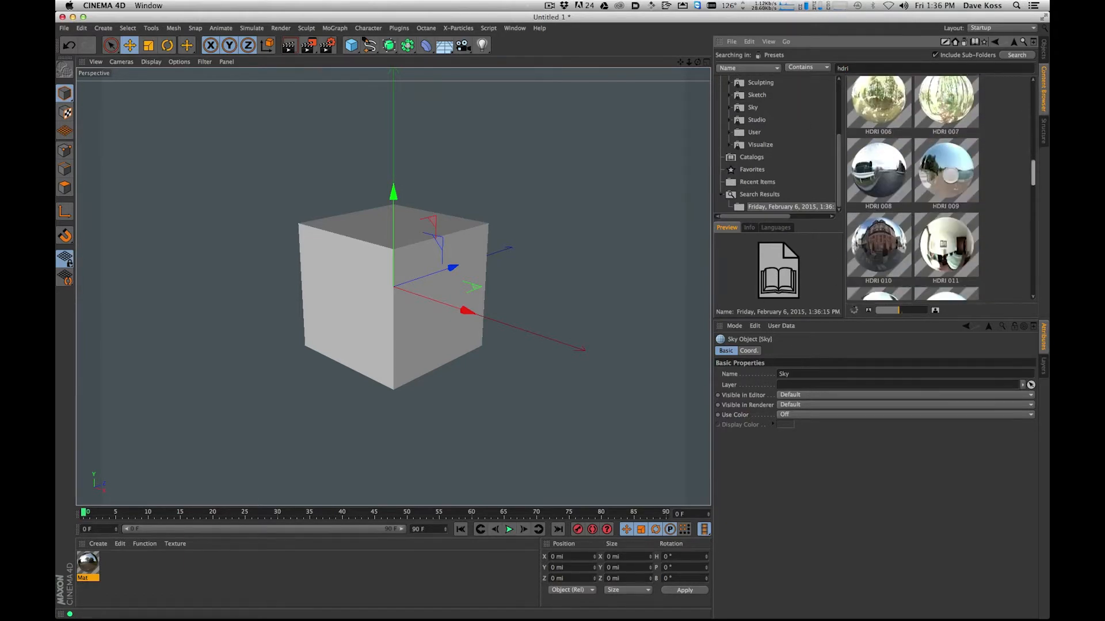
{"action": "scroll", "scroll_direction": "down", "scroll_amount": 3}
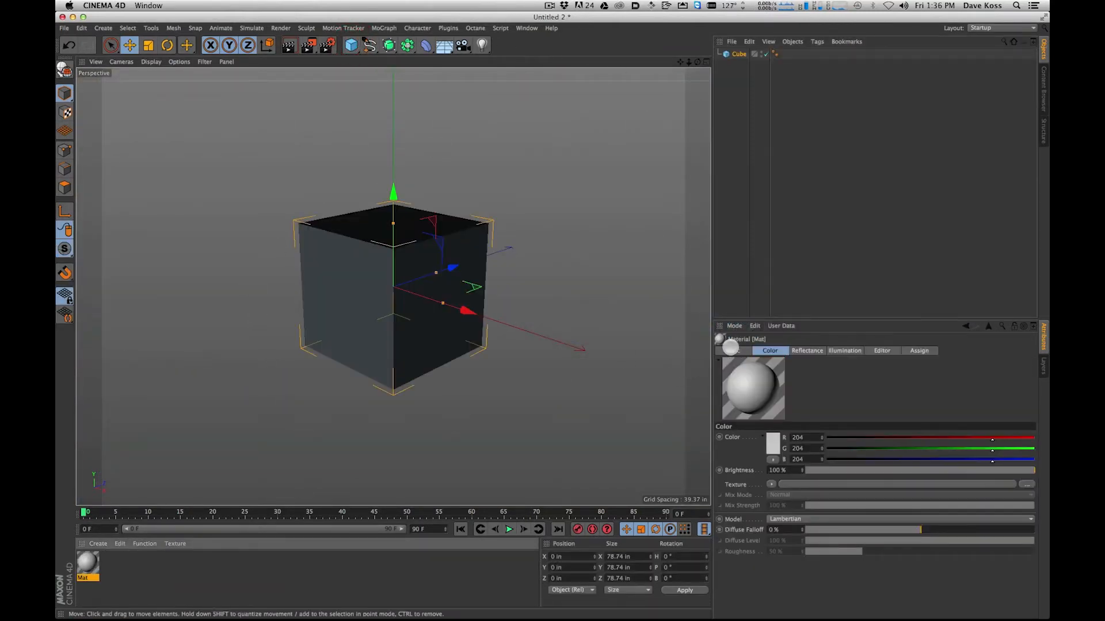
- Check the material's Reflectance settings, drag it onto the cube, and add a Sky object
{"action": "left_click", "coordinate": [733, 351]}
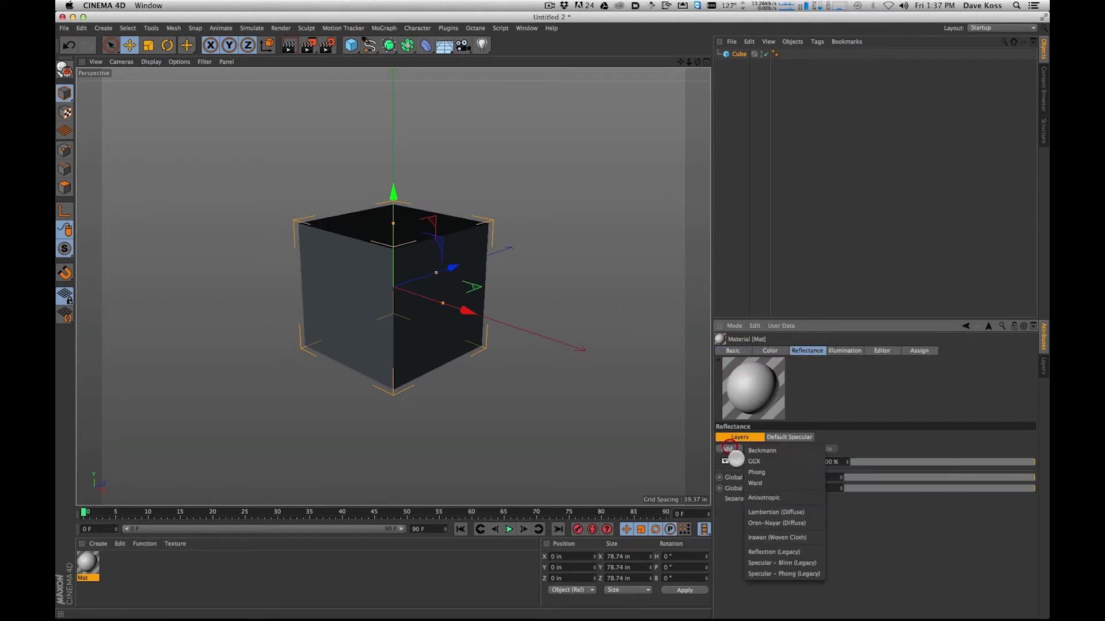
{"action": "left_click", "coordinate": [761, 450]}
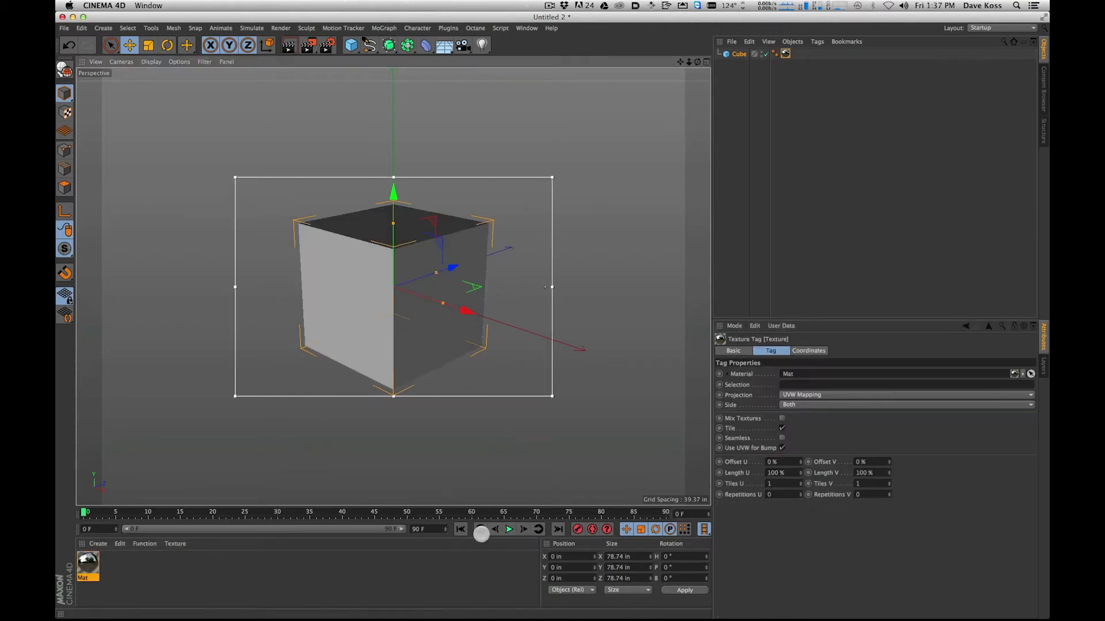
{"action": "left_click", "coordinate": [443, 44]}
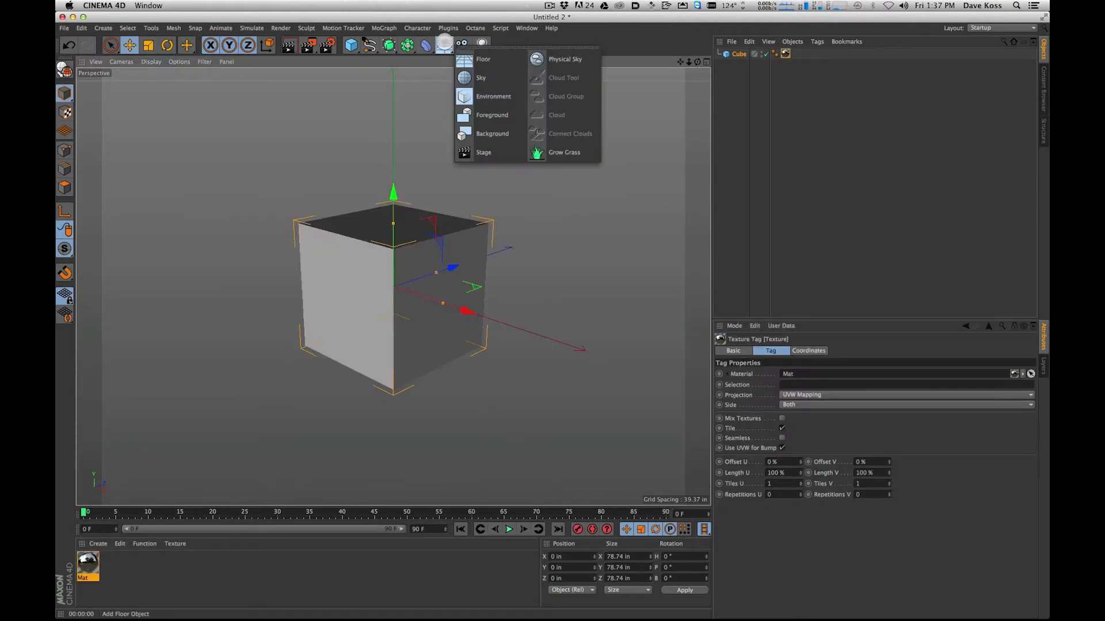
{"action": "left_click", "coordinate": [481, 78]}
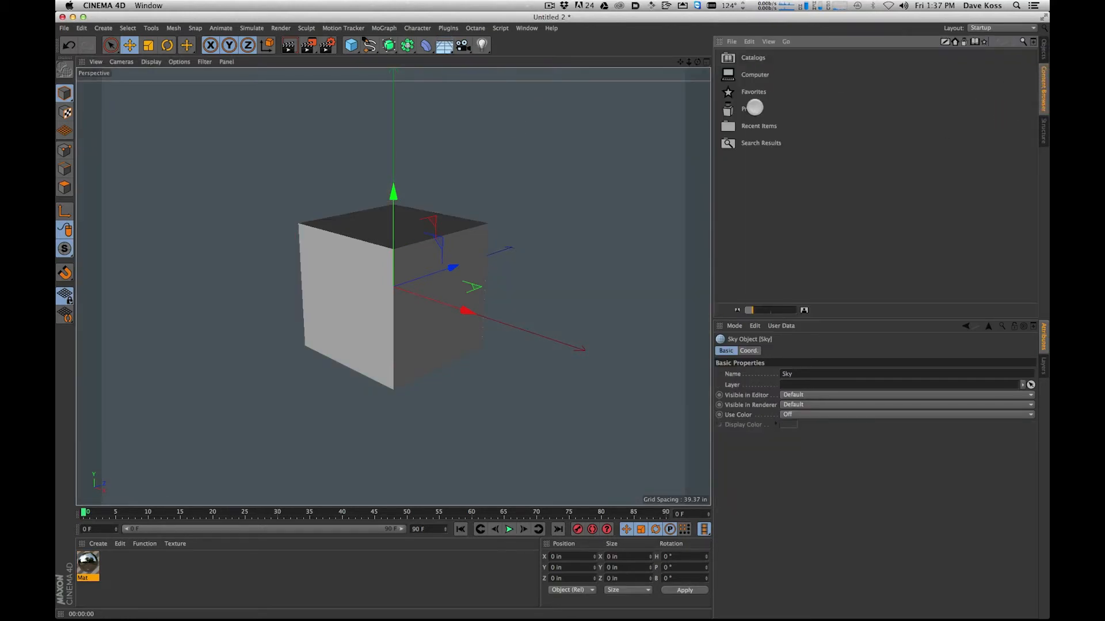
- Search the Presets library for 'hdr' and preview HDR004.hdr
{"action": "left_click", "coordinate": [1021, 41]}
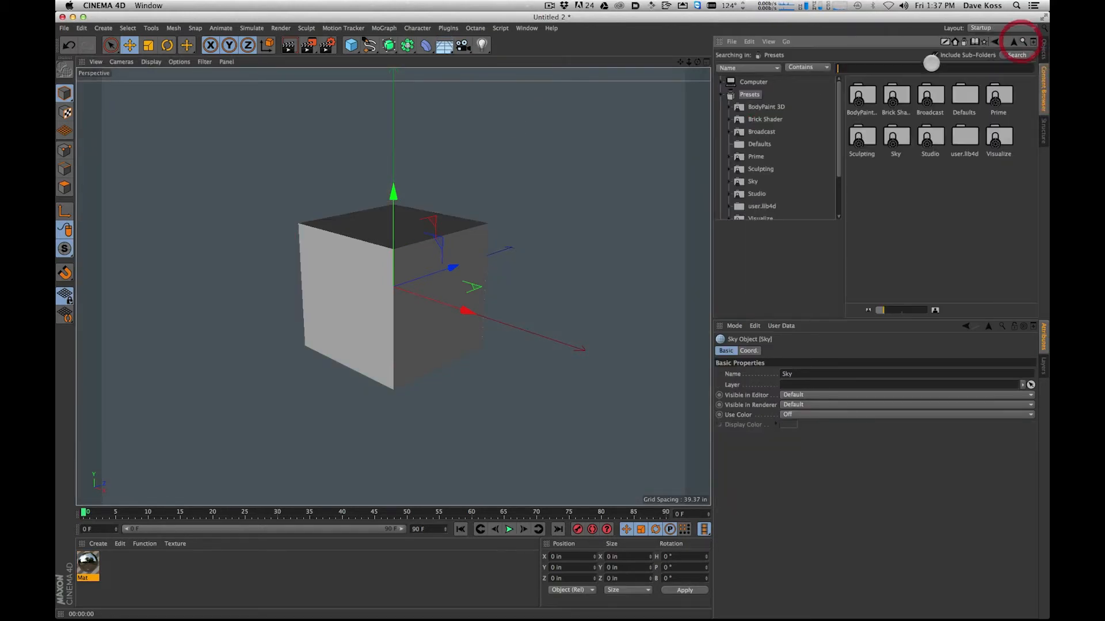
{"action": "type", "text": "hdr"}
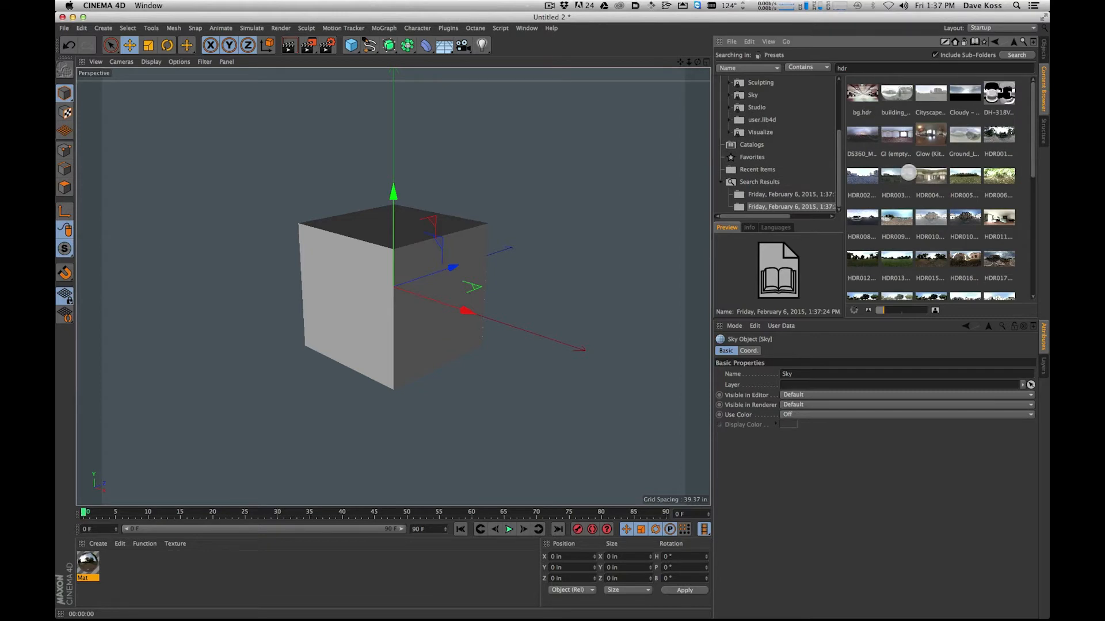
{"action": "left_click", "coordinate": [930, 175]}
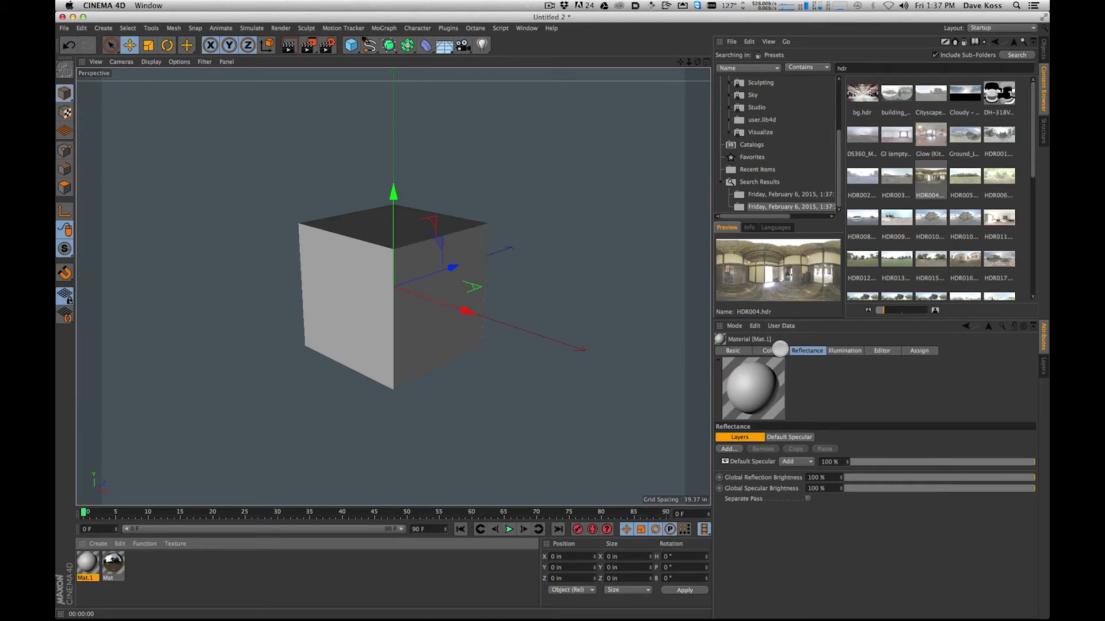
- Enable Luminance on the new material, leaving Color and Reflectance off
{"action": "left_click", "coordinate": [732, 350]}
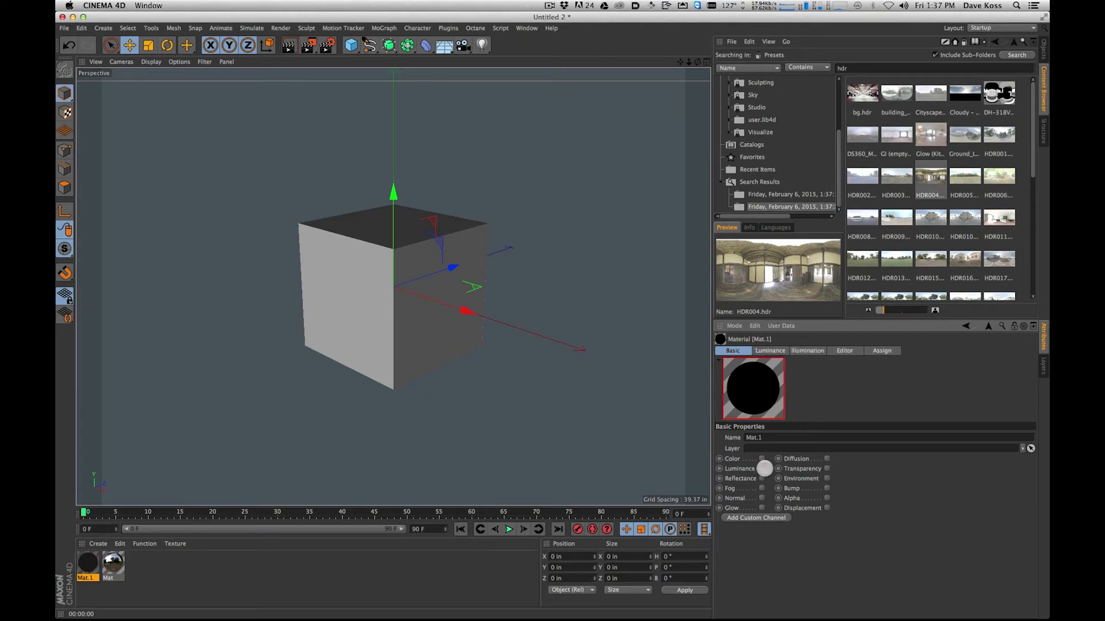
{"action": "left_click", "coordinate": [760, 468]}
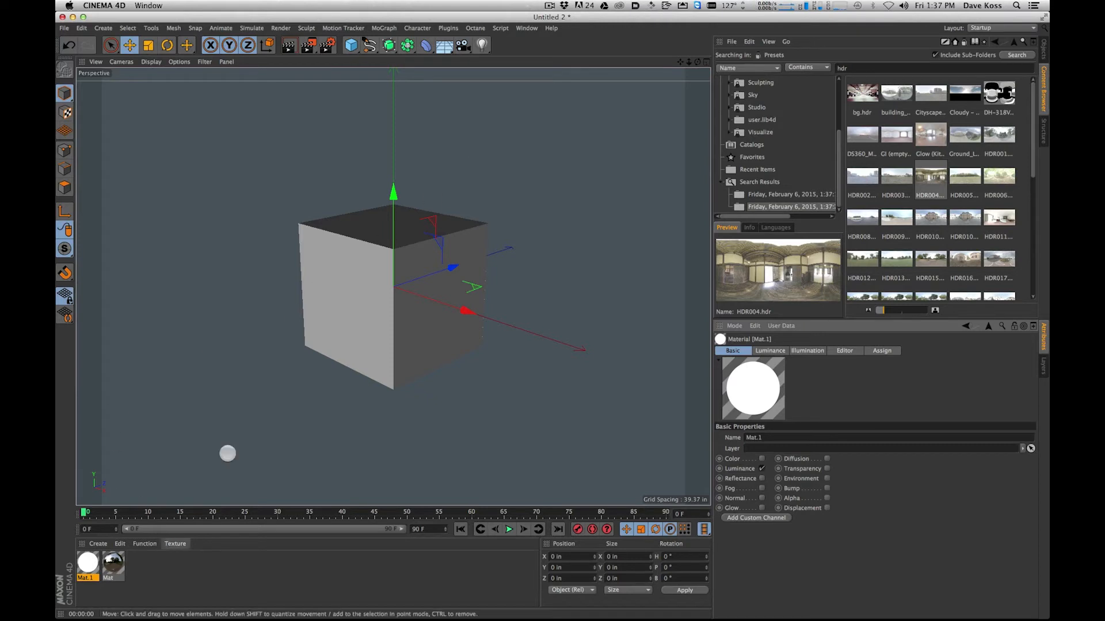
{"action": "left_click", "coordinate": [769, 351]}
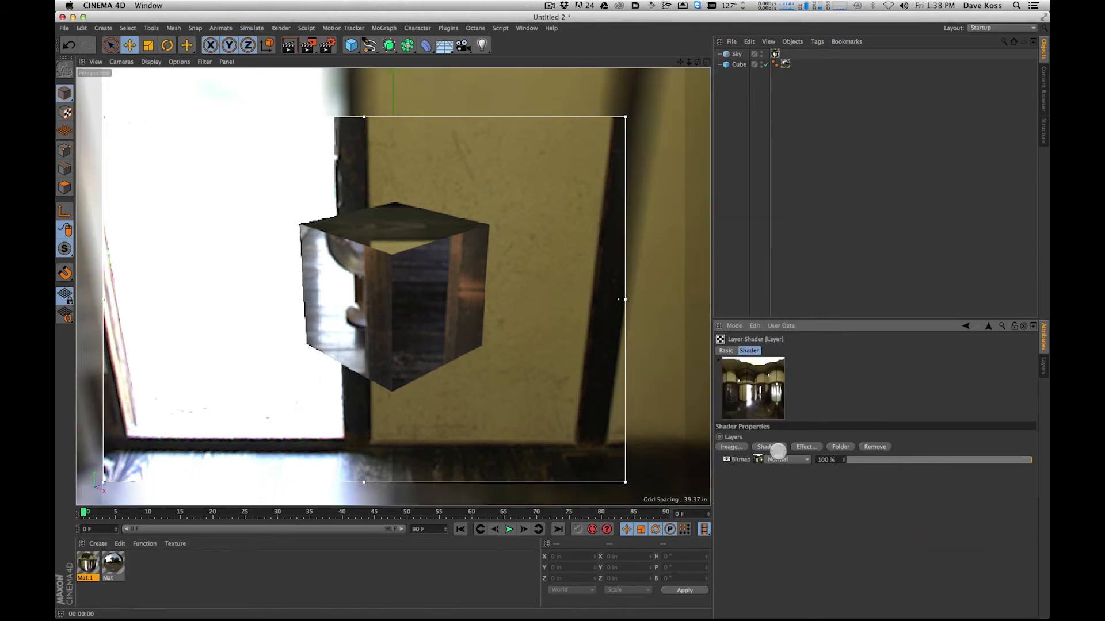
- Add Brightness/Contrast/Gamma and Hue/Saturation/Lightness effect layers to the Layer shader
{"action": "left_click", "coordinate": [804, 447]}
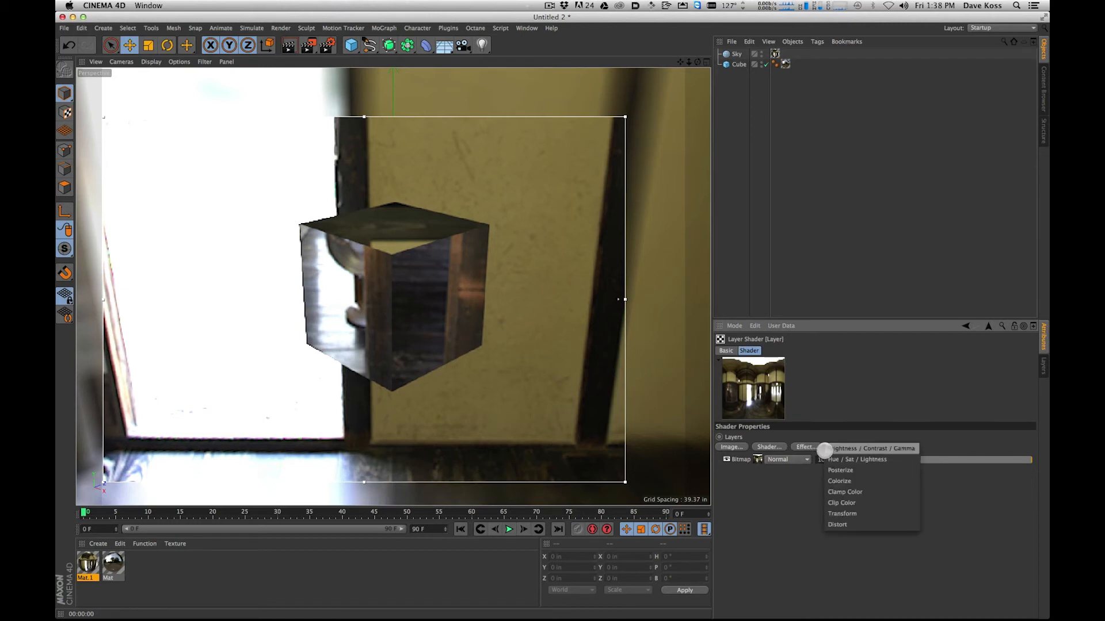
{"action": "left_click", "coordinate": [868, 449]}
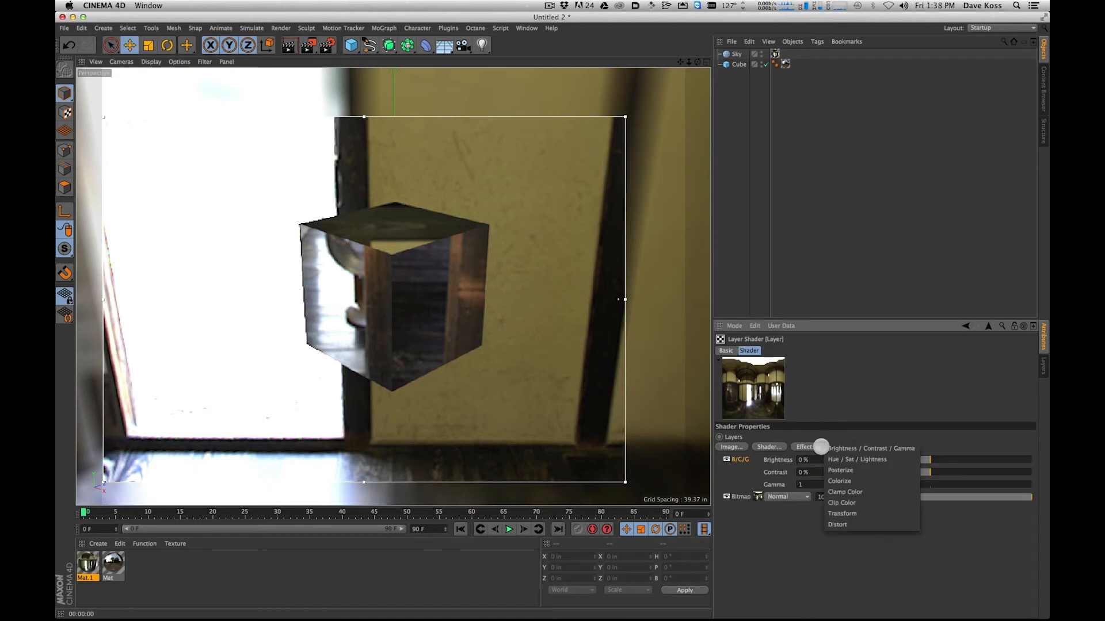
{"action": "left_click", "coordinate": [856, 459]}
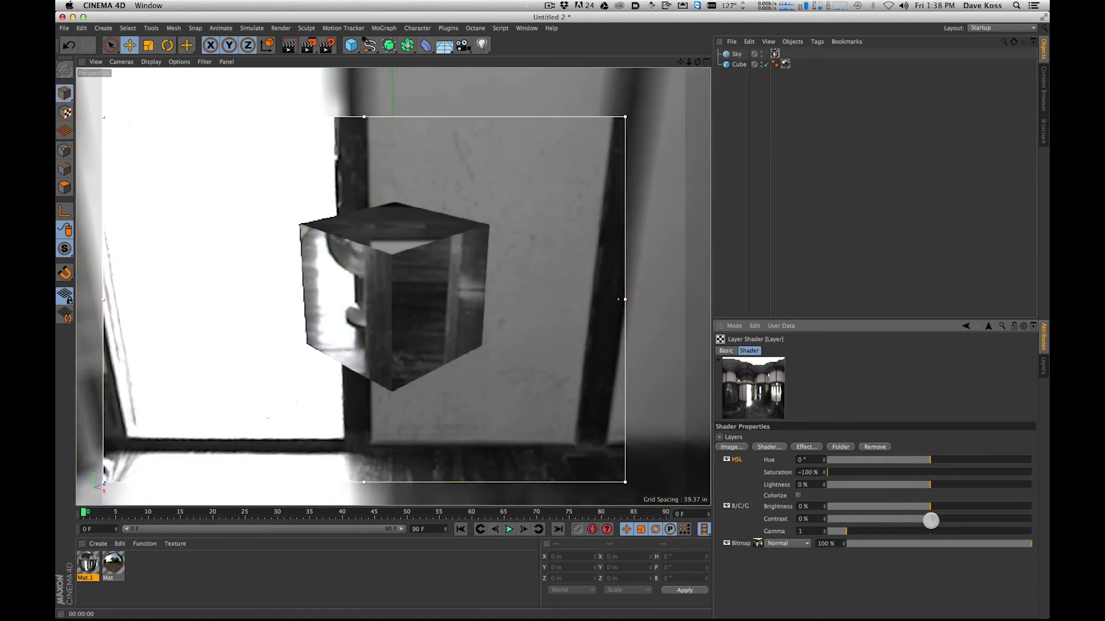
- Raise brightness to 5% and lower contrast to about -17%
{"action": "left_click_drag", "start_coordinate": [930, 506], "coordinate": [939, 506]}
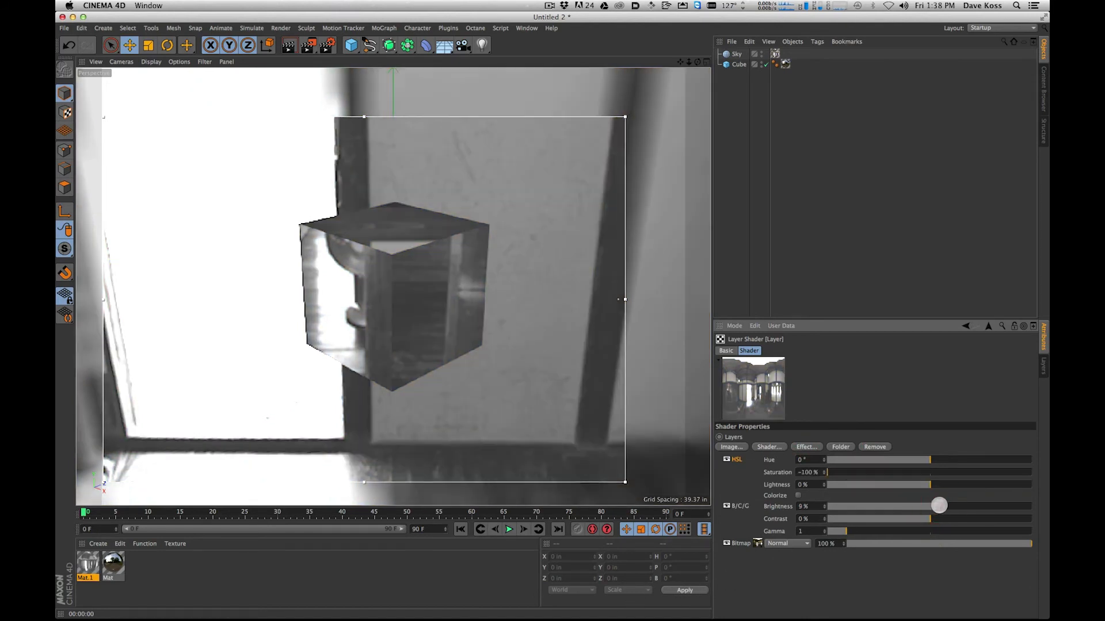
{"action": "left_click_drag", "start_coordinate": [941, 518], "coordinate": [920, 518]}
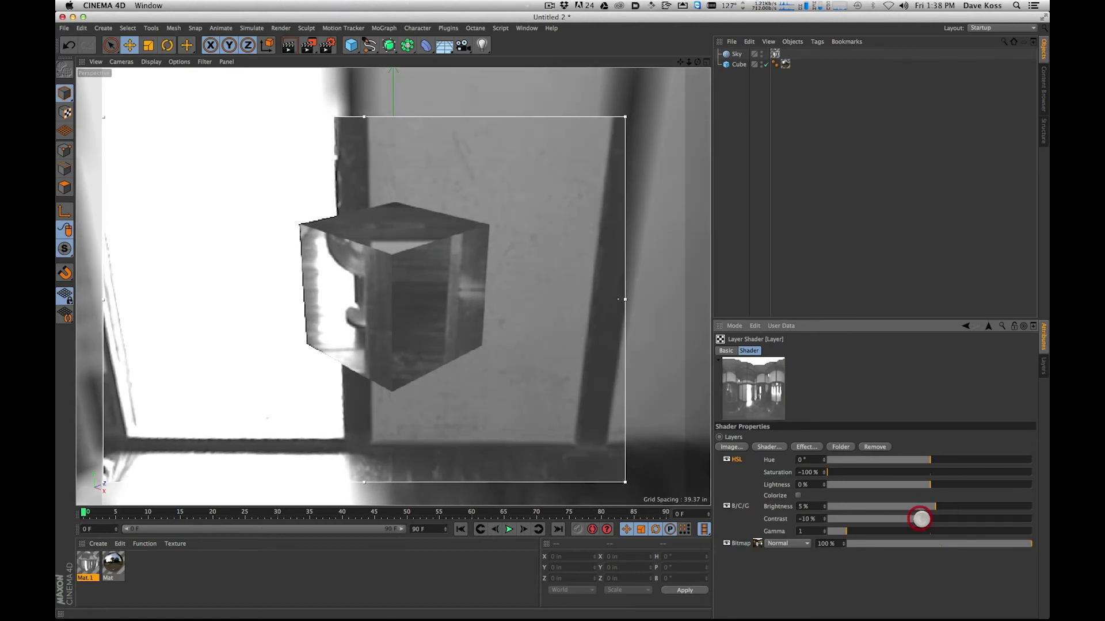
{"action": "left_click_drag", "start_coordinate": [921, 519], "coordinate": [911, 519]}
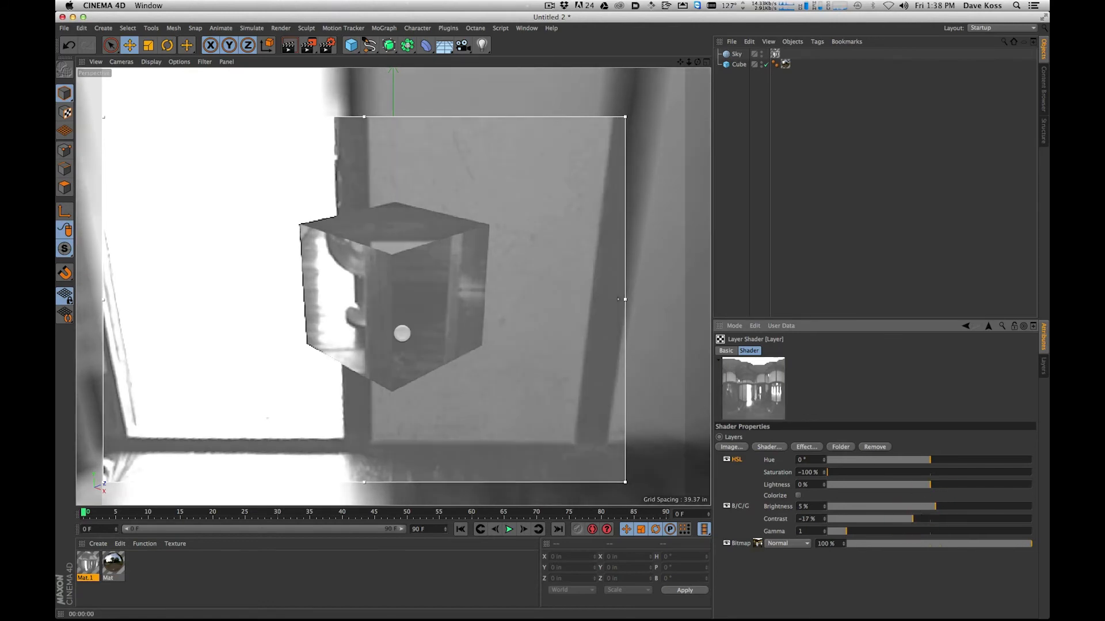